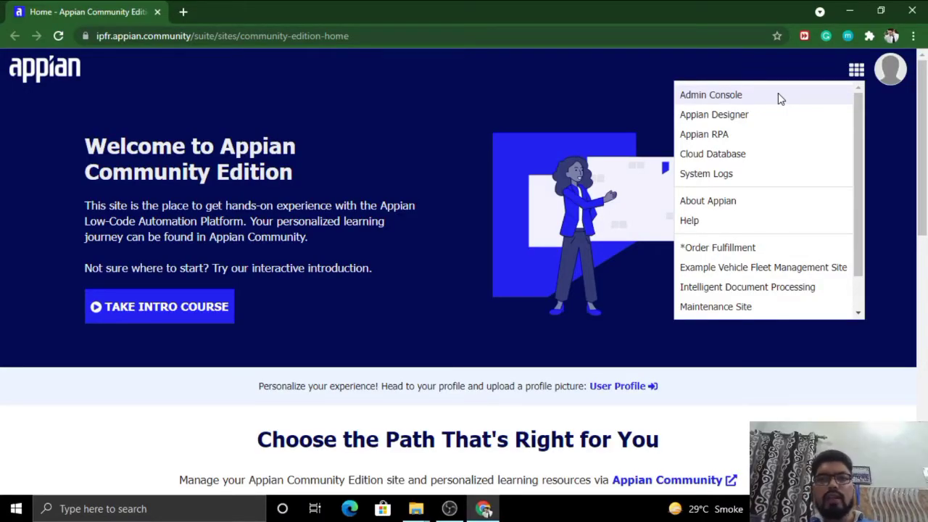
- Open the Admin Console from the home-page navigation menu, landing on Branding settings
left_click(710, 96)
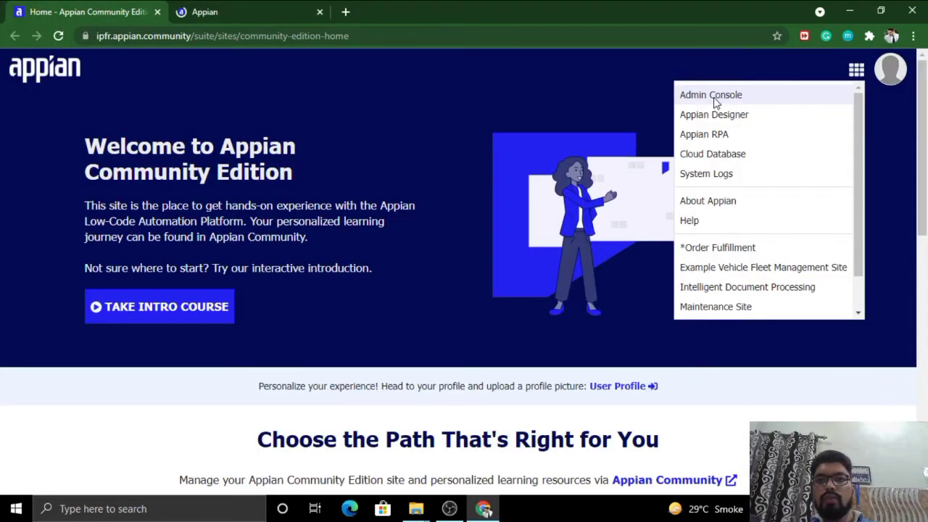
left_click(711, 94)
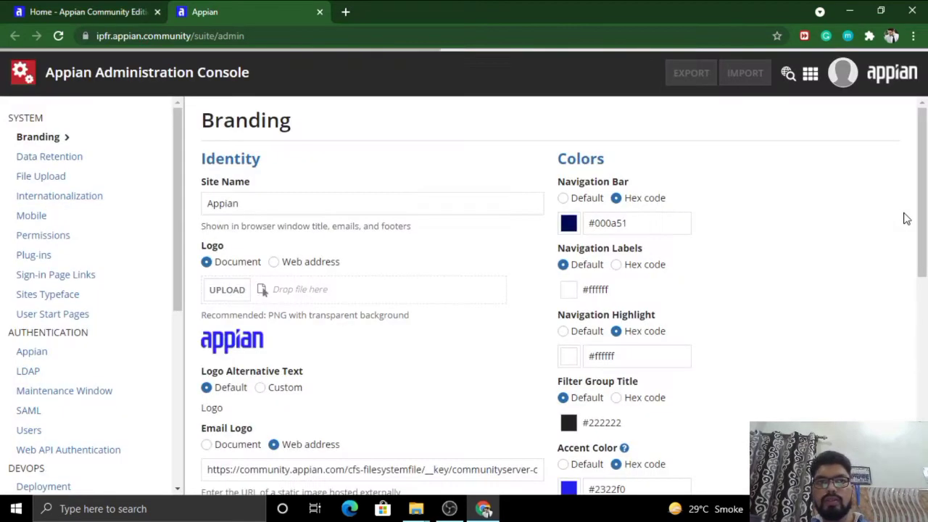
left_click(172, 34)
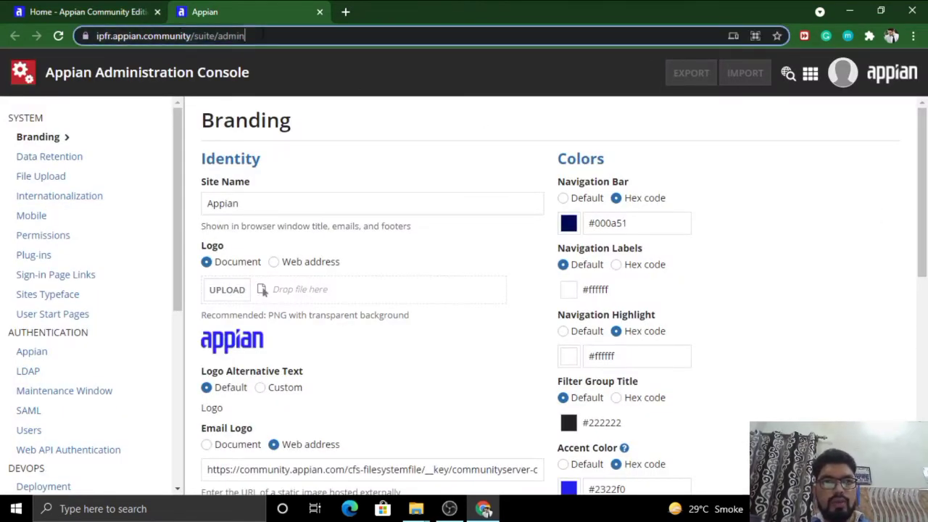
left_click(171, 35)
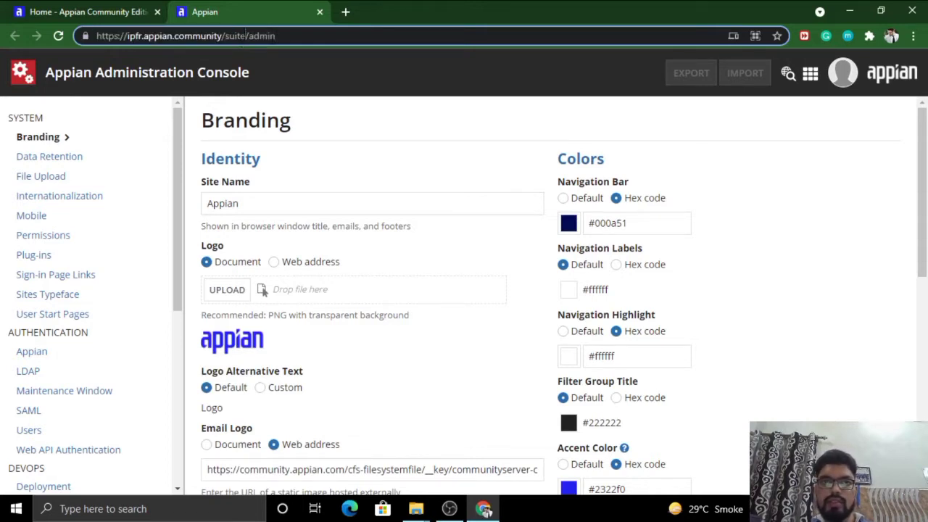
left_click(84, 12)
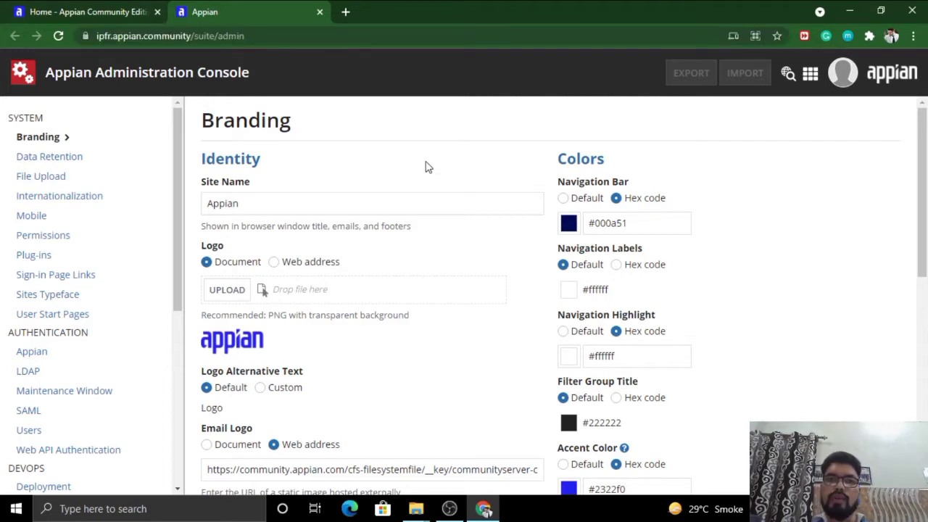
scroll("down", 3)
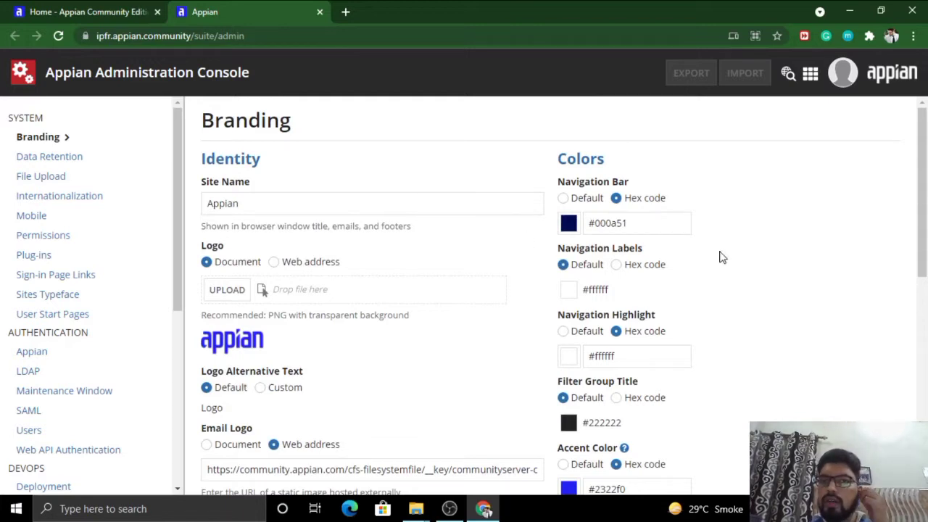
mouse_move(725, 263)
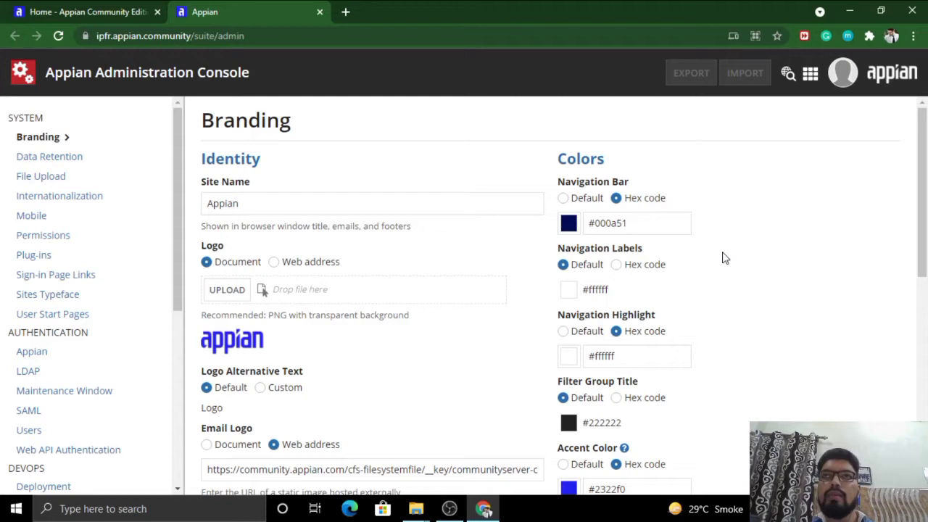
mouse_move(722, 257)
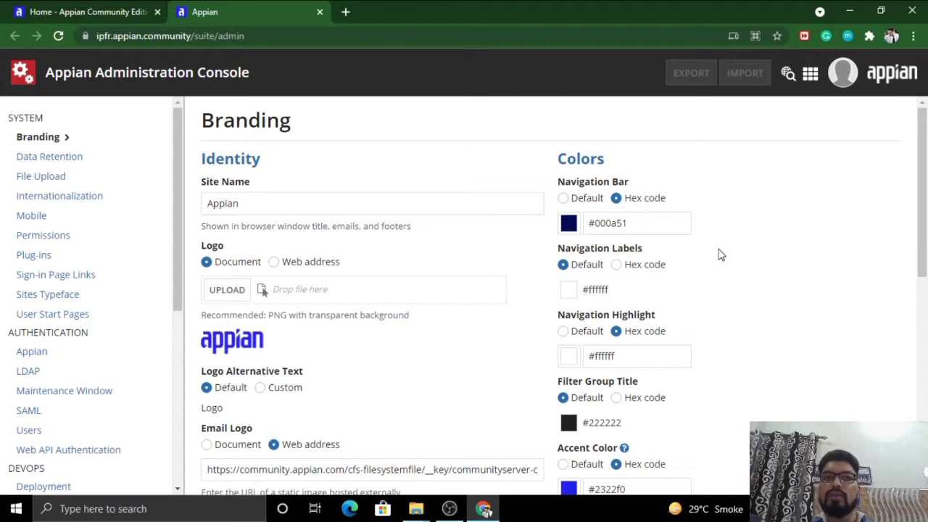
mouse_move(721, 256)
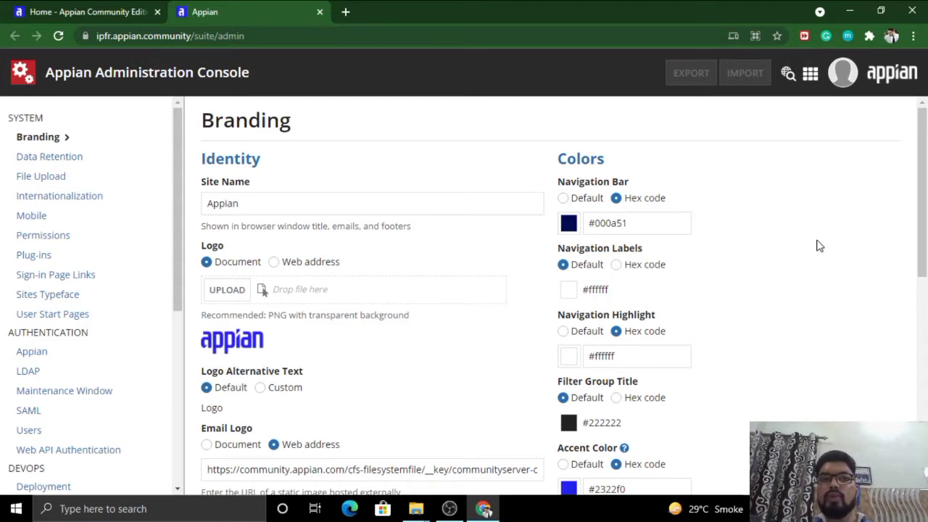
mouse_move(809, 246)
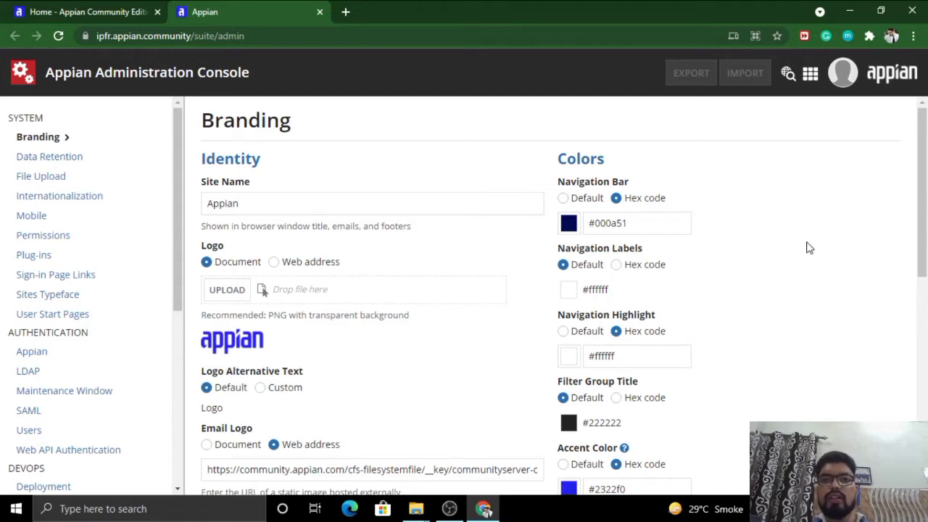
mouse_move(389, 57)
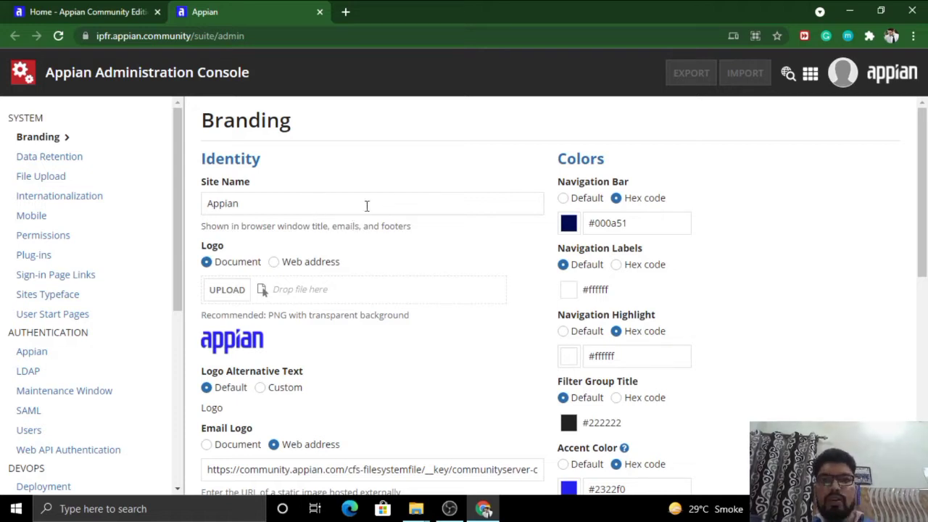
mouse_move(501, 245)
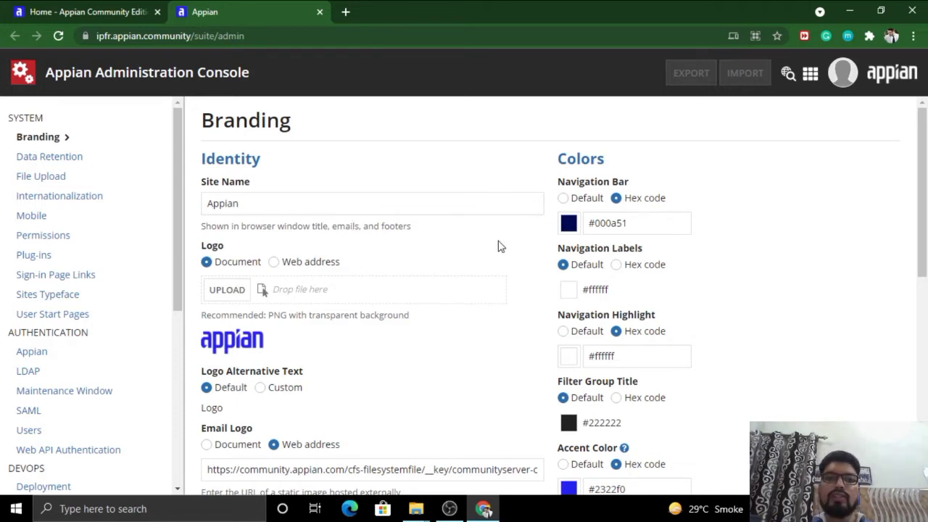
mouse_move(507, 231)
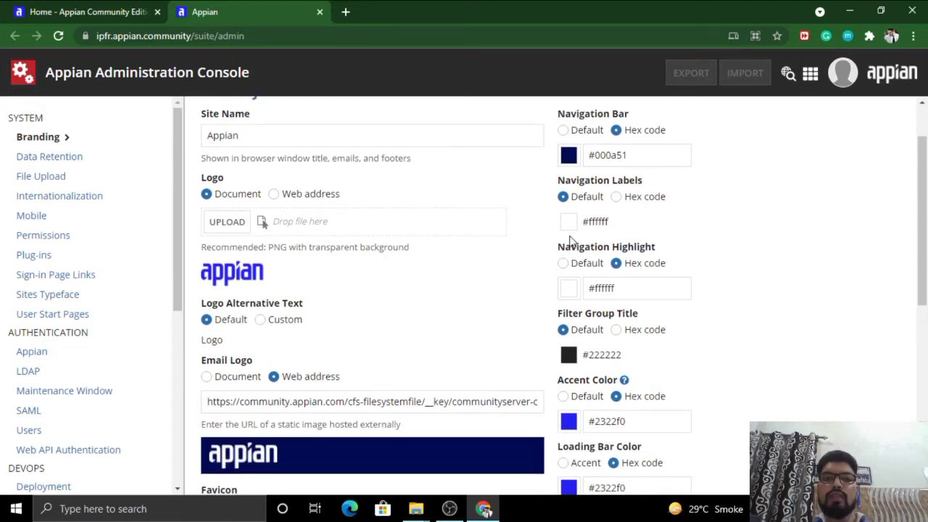
scroll("down", 3)
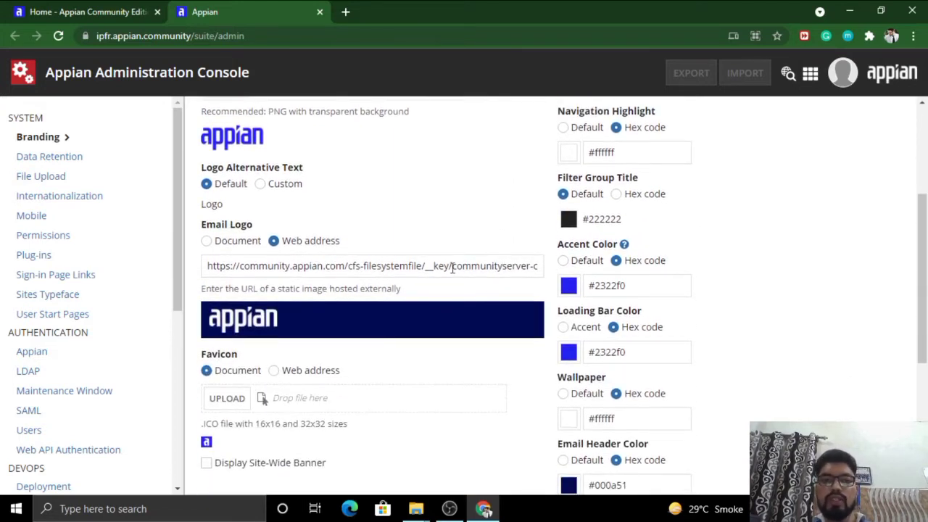
scroll("down", 3)
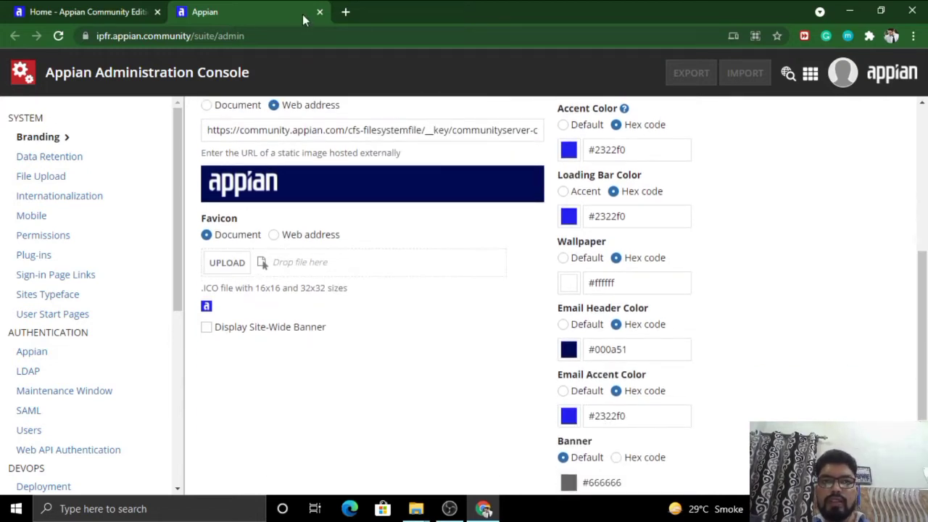
mouse_move(204, 12)
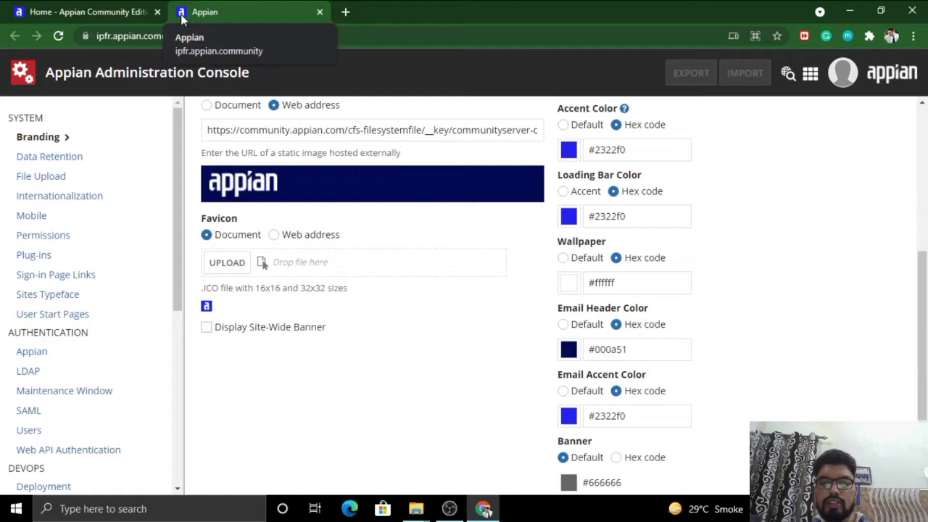
mouse_move(397, 248)
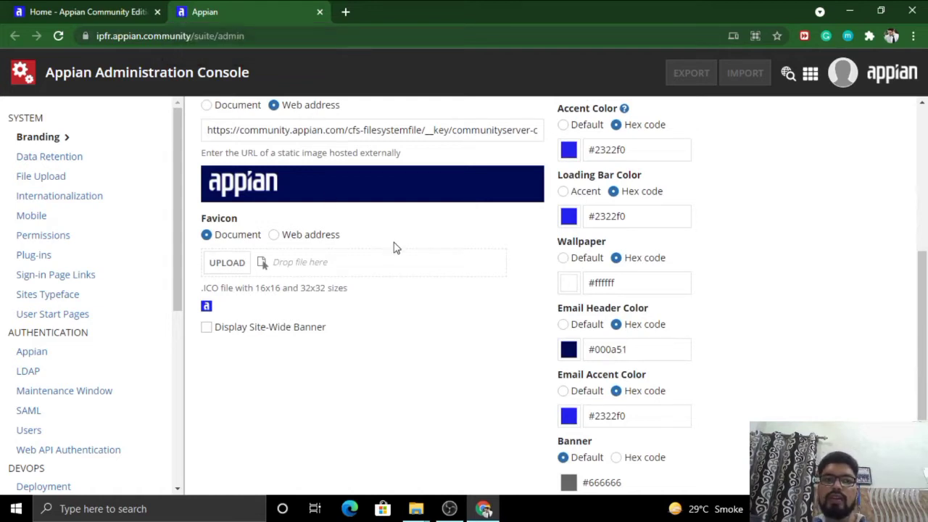
scroll("down", 3)
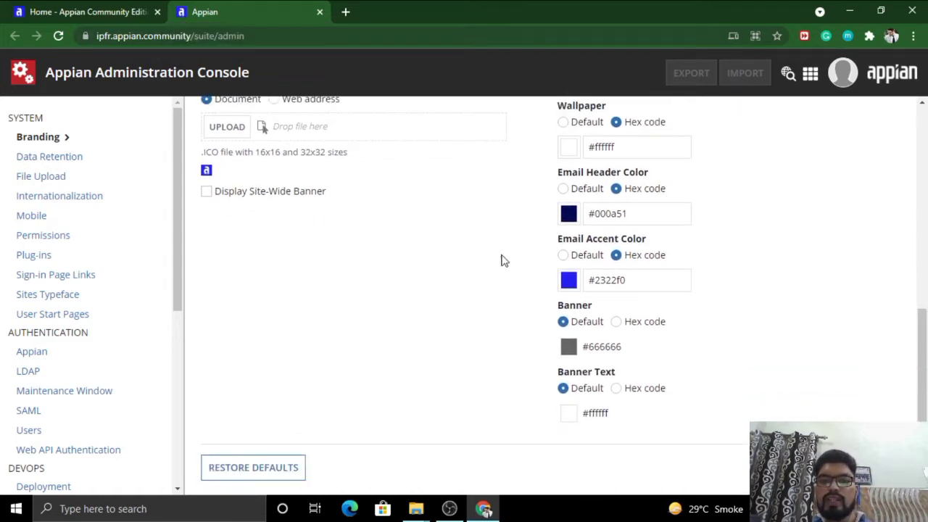
mouse_move(730, 336)
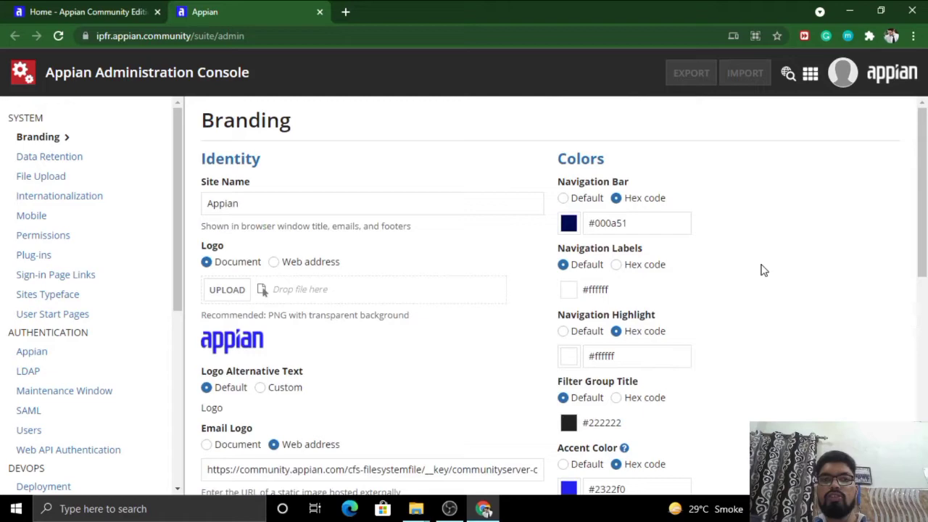
scroll("down", 3)
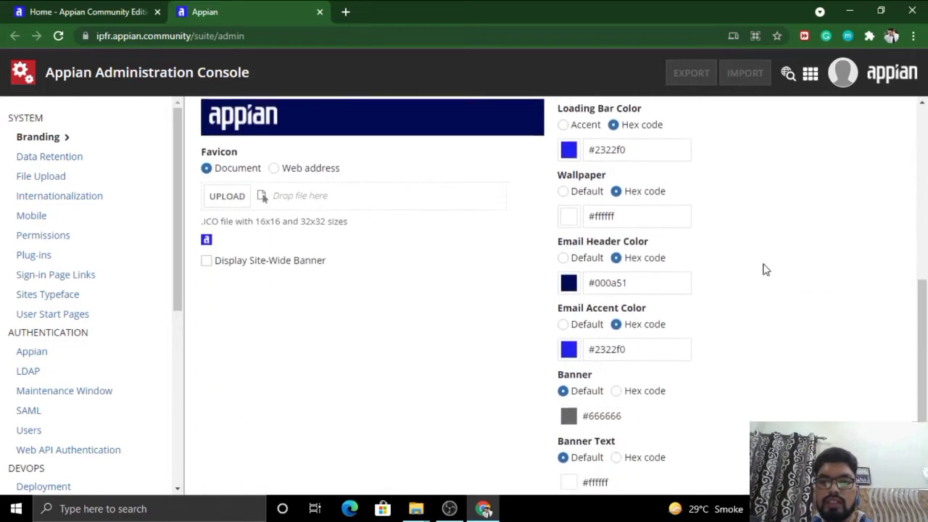
scroll("down", 3)
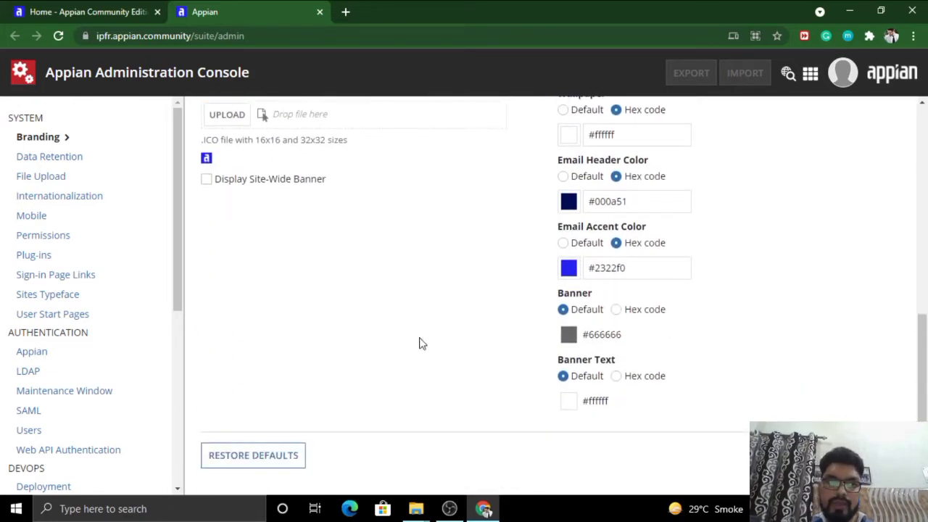
mouse_move(41, 177)
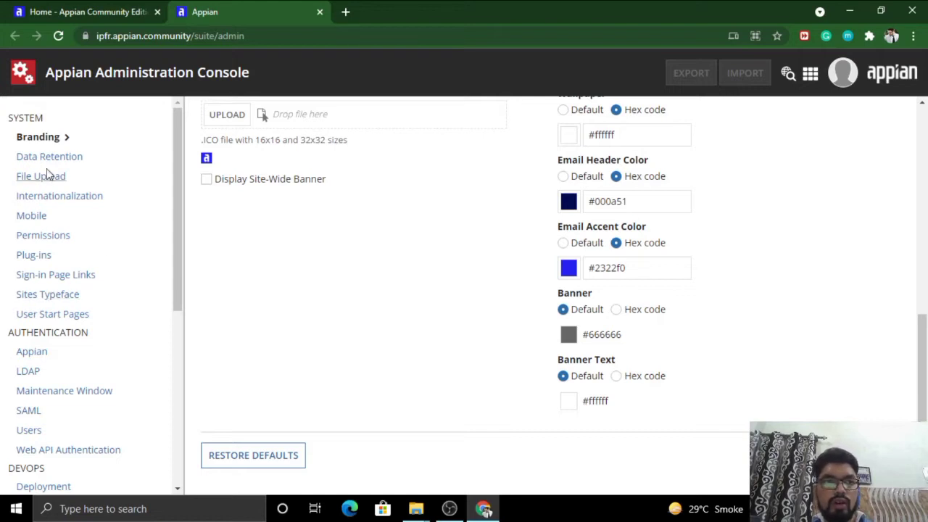
mouse_move(60, 196)
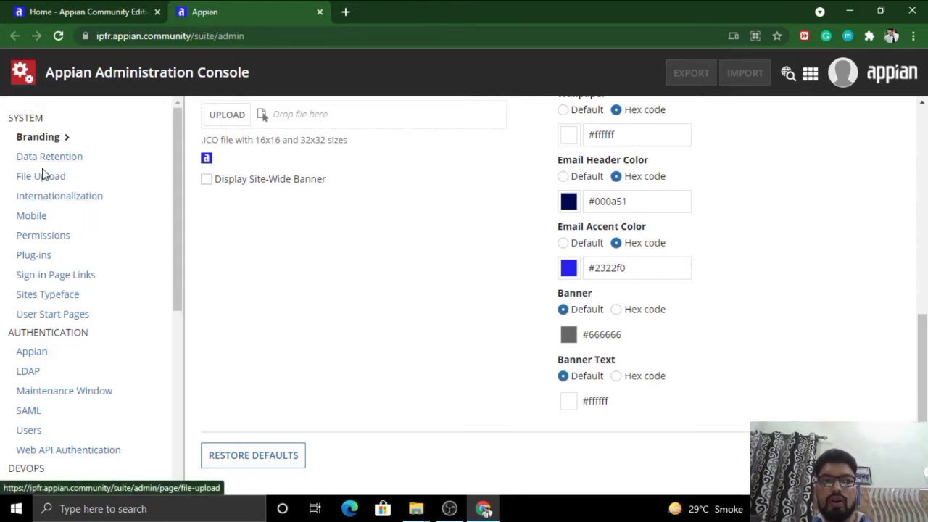
mouse_move(32, 214)
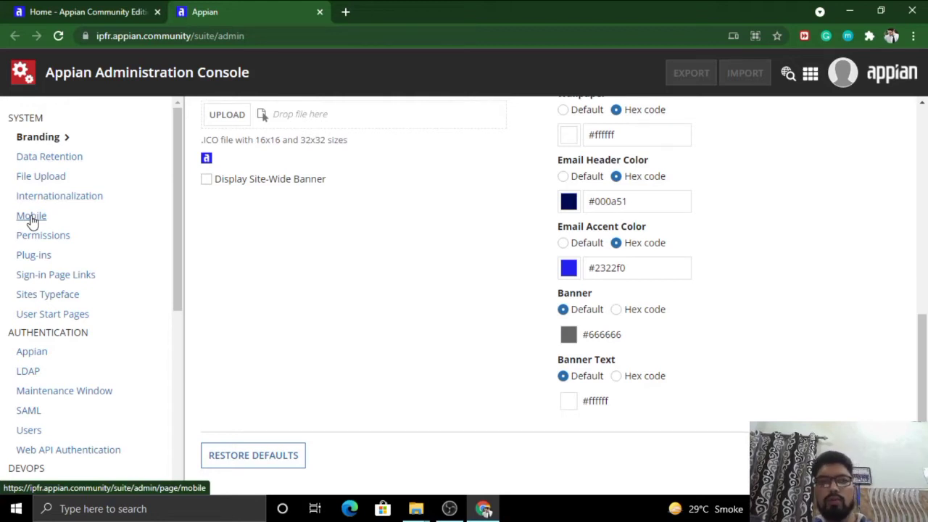
mouse_move(32, 216)
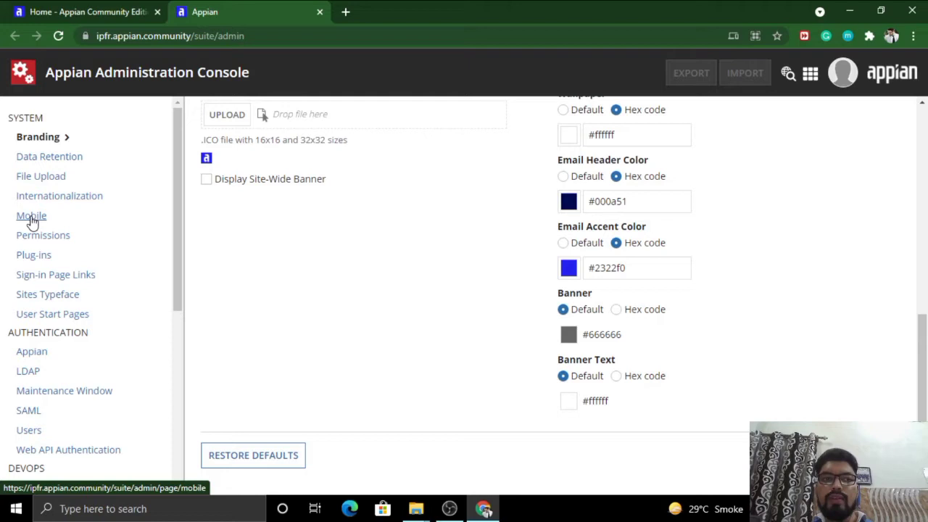
mouse_move(139, 232)
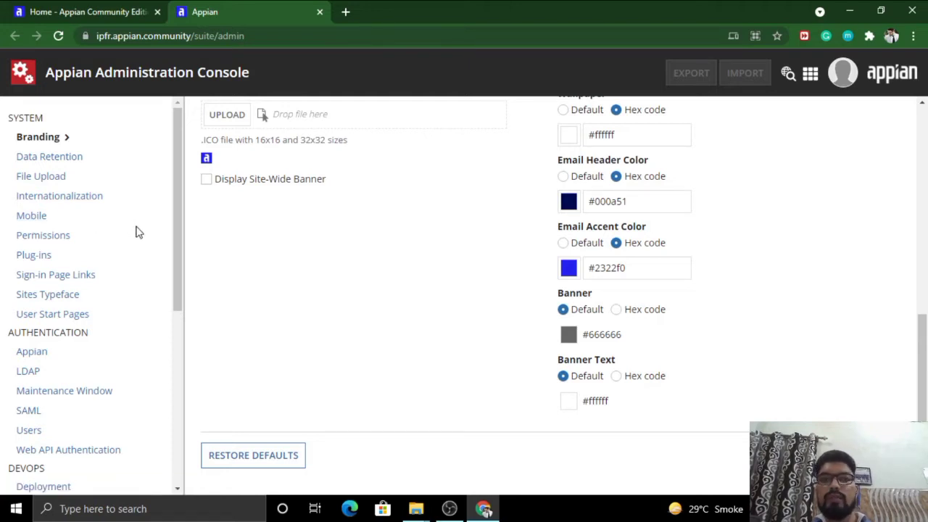
scroll("down", 3)
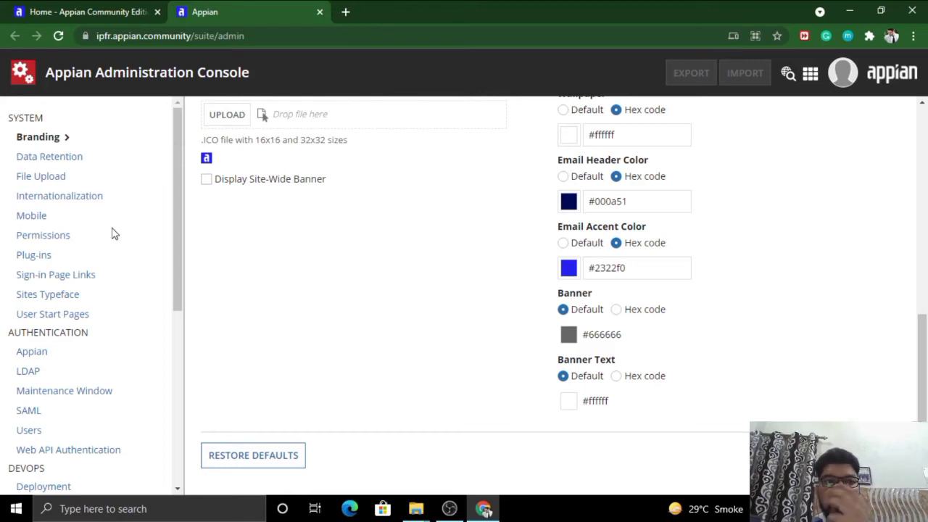
mouse_move(173, 244)
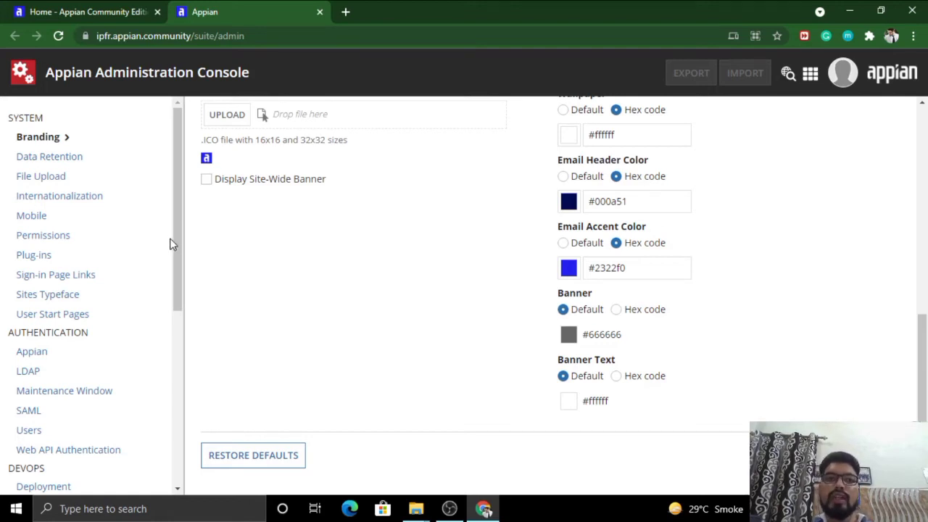
mouse_move(183, 251)
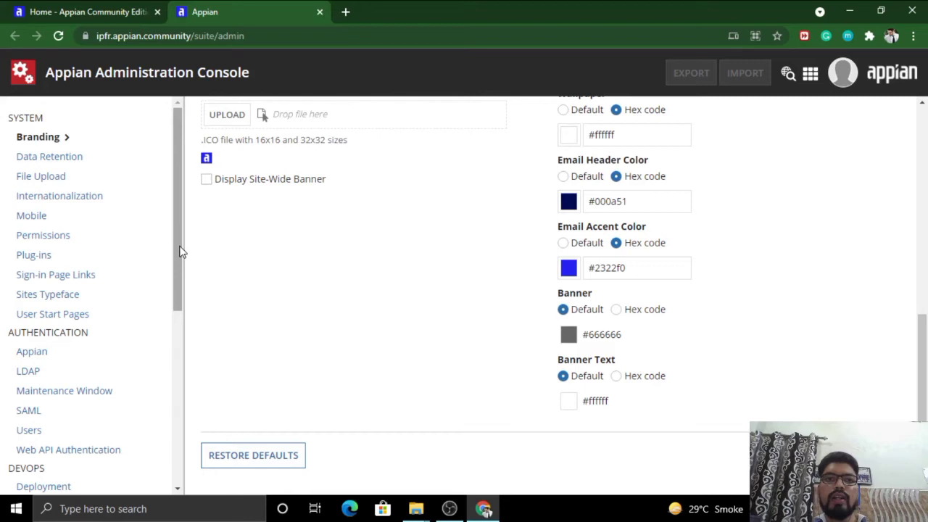
mouse_move(180, 252)
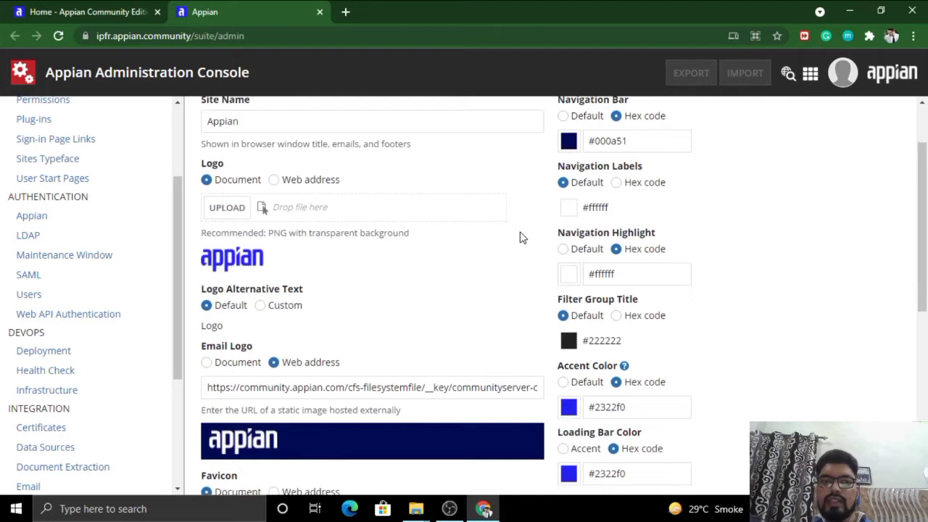
scroll("down", 3)
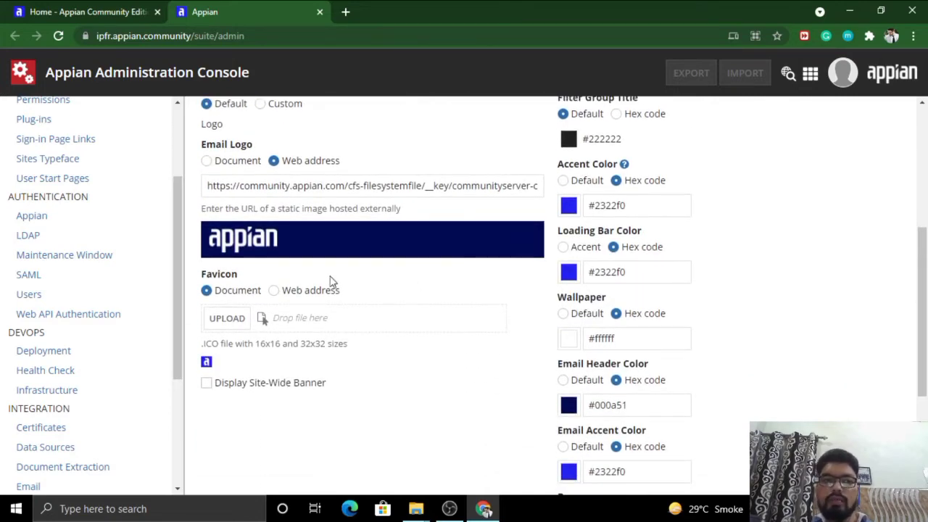
scroll("down", 3)
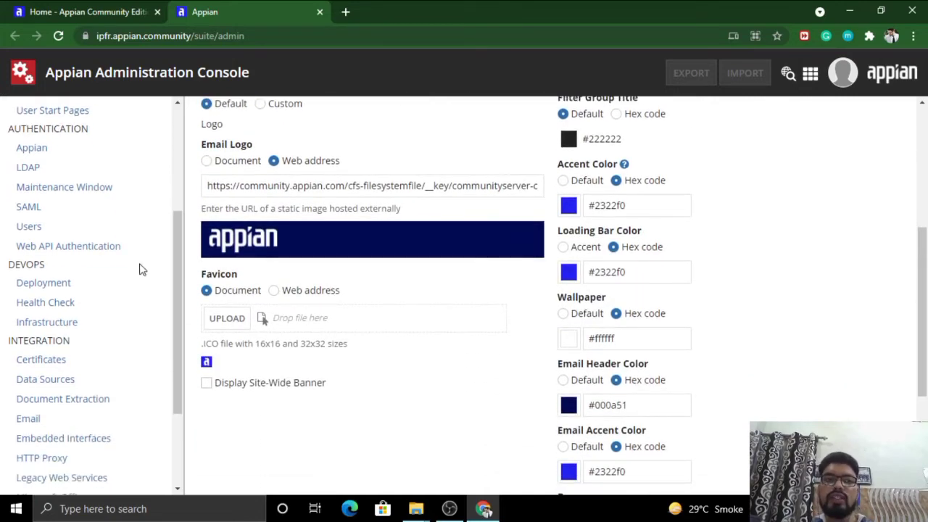
scroll("down", 3)
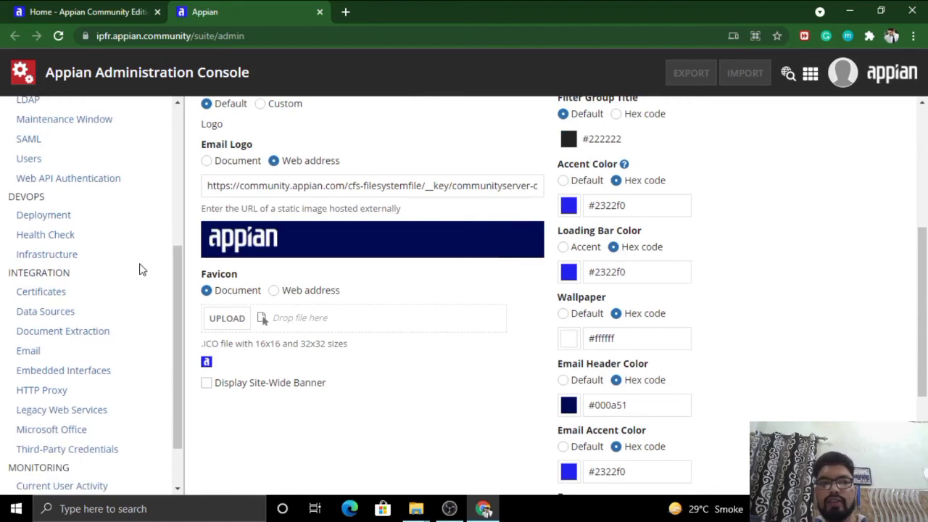
scroll("down", 3)
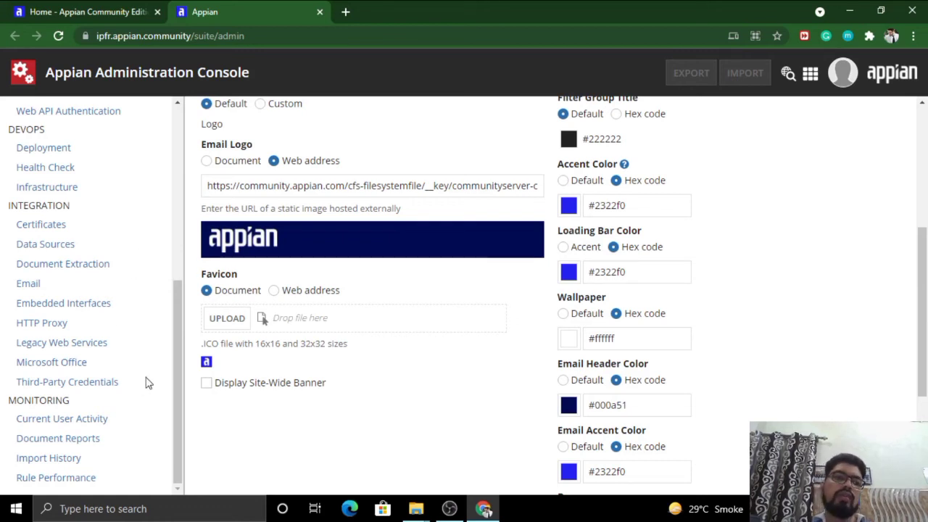
mouse_move(153, 374)
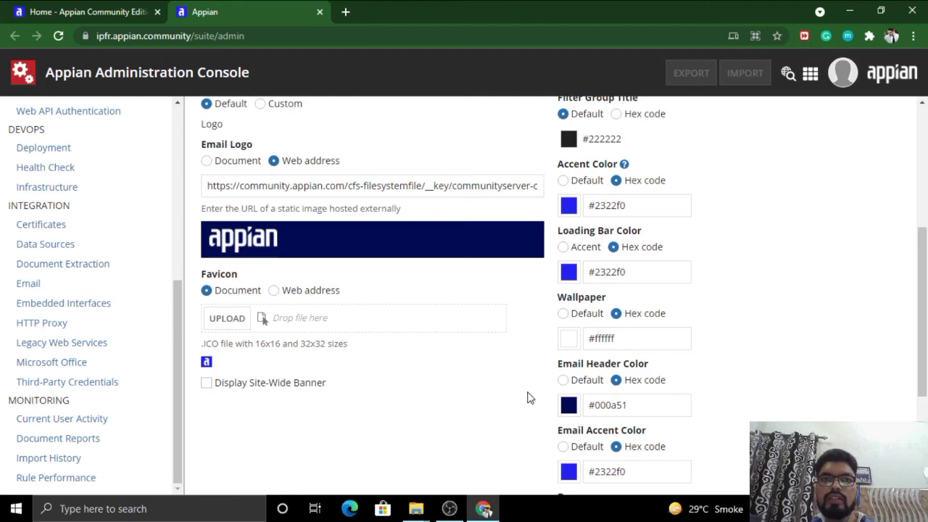
scroll("up", 3)
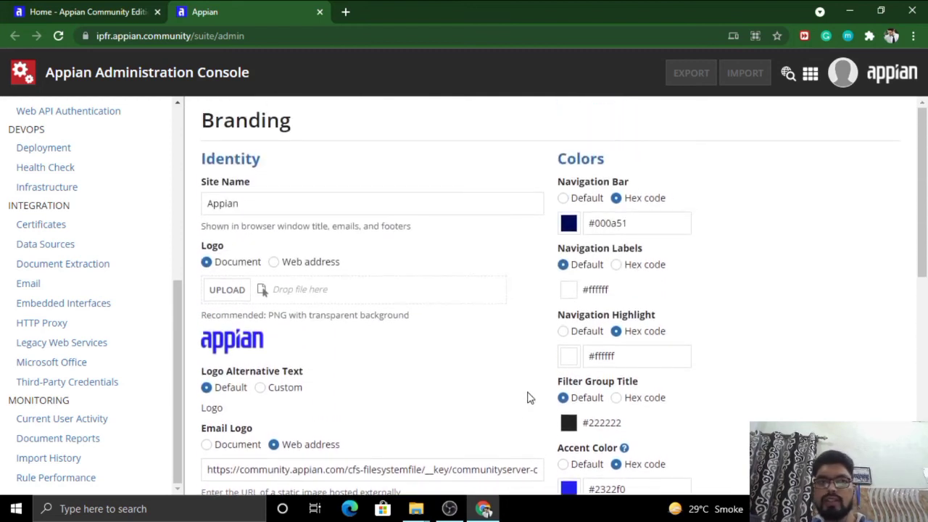